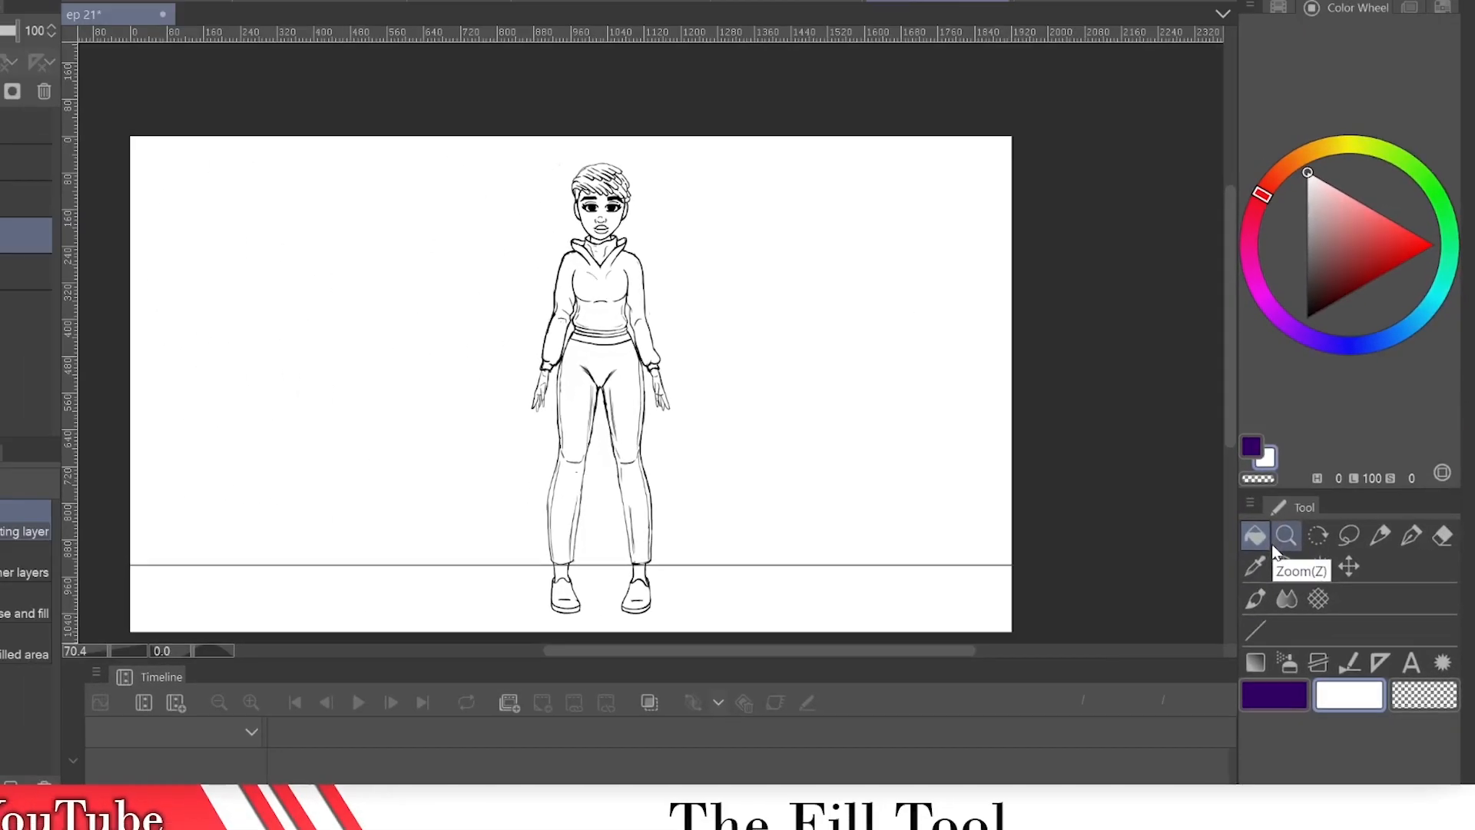
With the Refer other layers sub-tool, fill the ground below the horizon dark purple, testing and undoing a pants fill.
click(1253, 535)
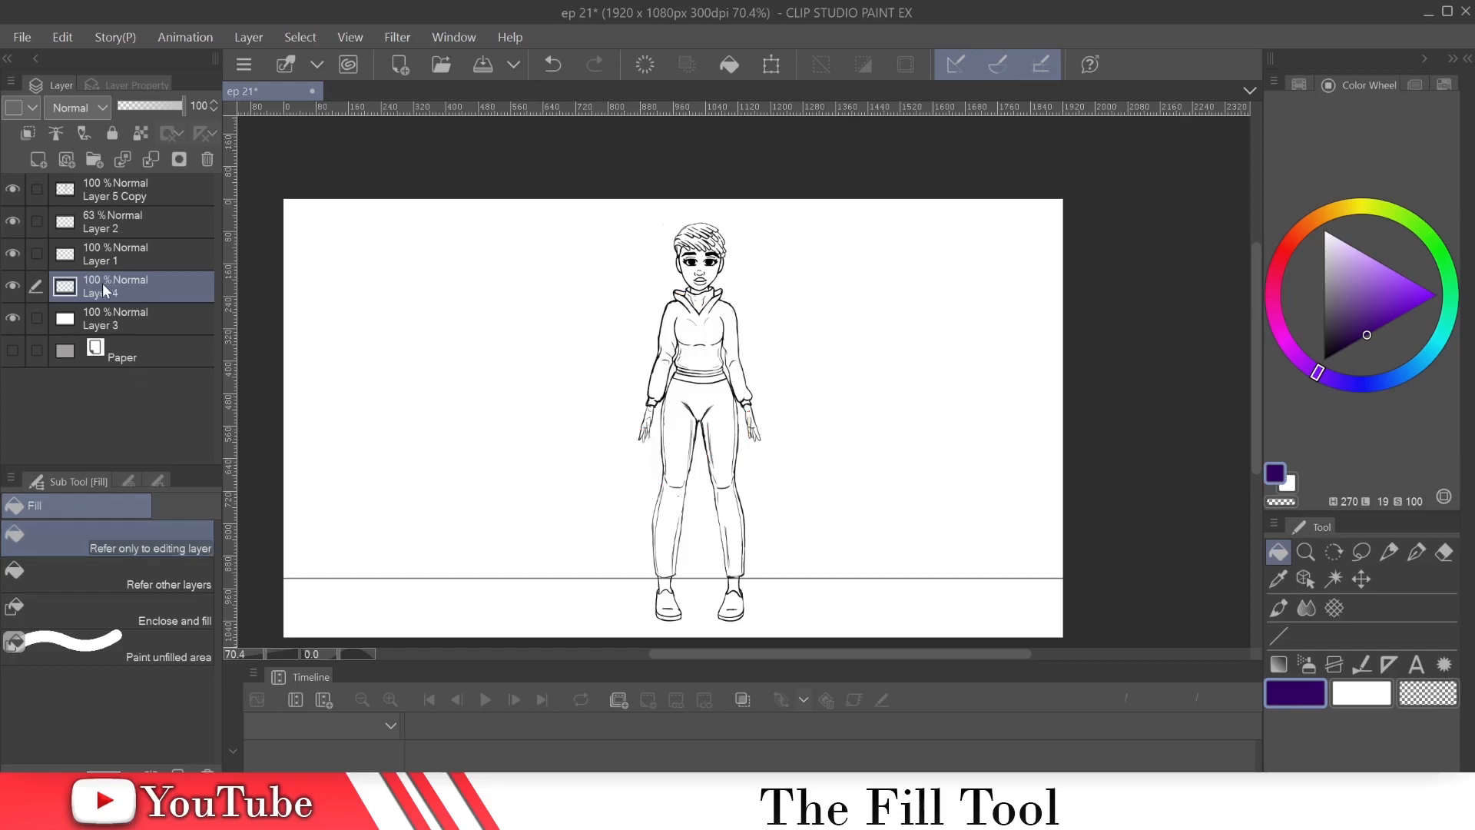
mouse_move(469, 519)
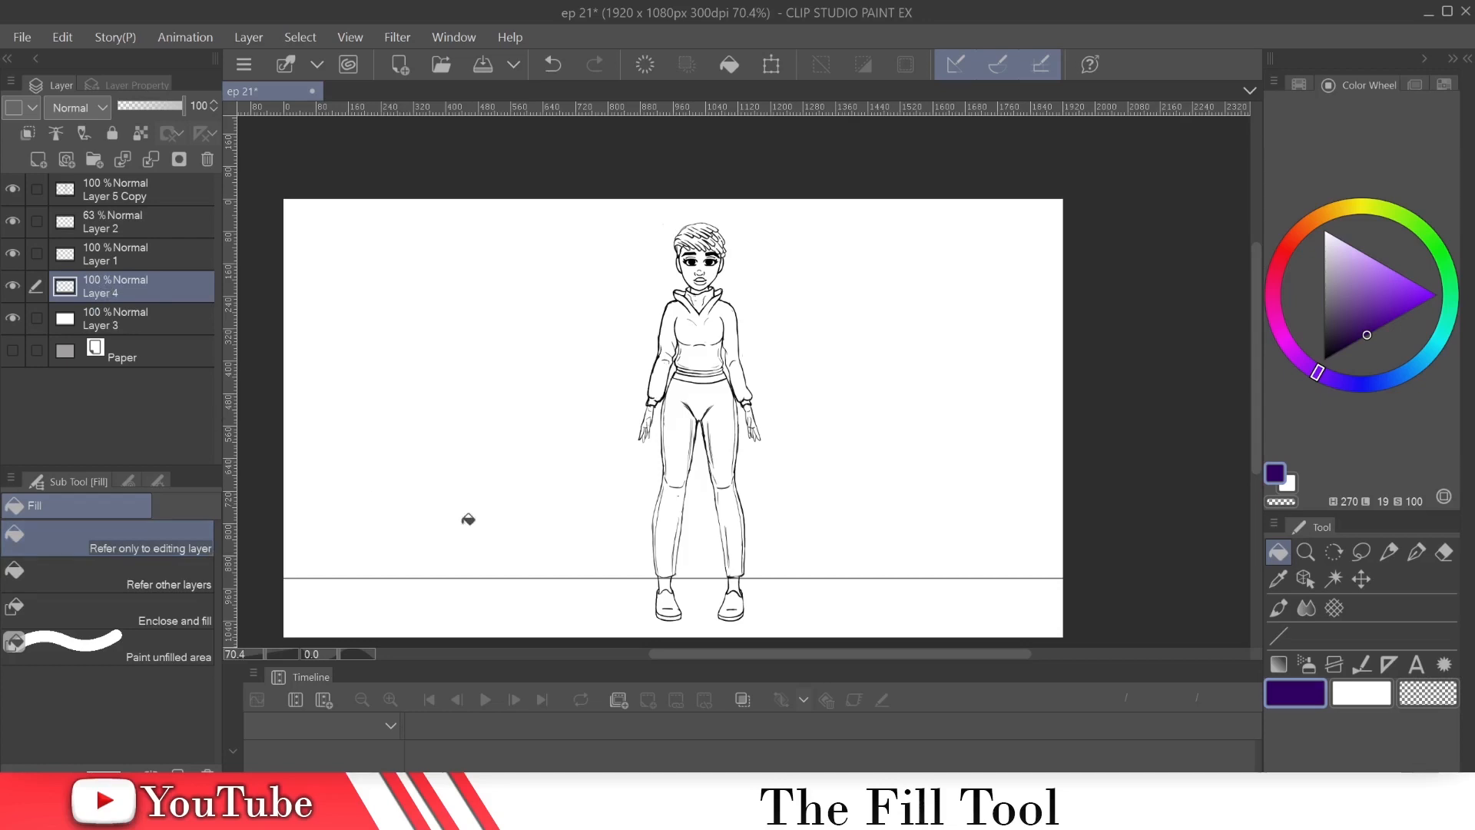
click(469, 519)
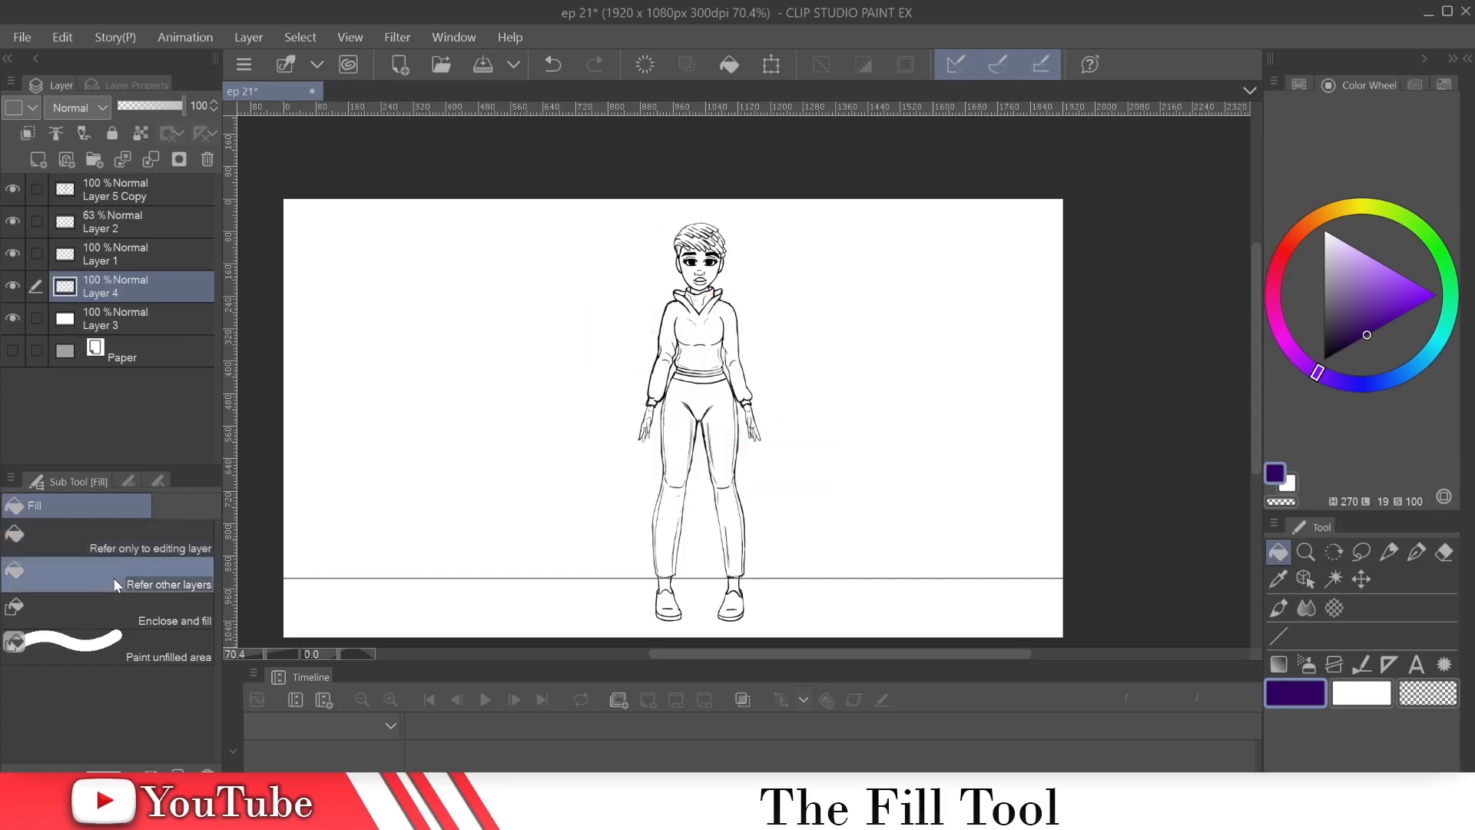
mouse_move(188, 317)
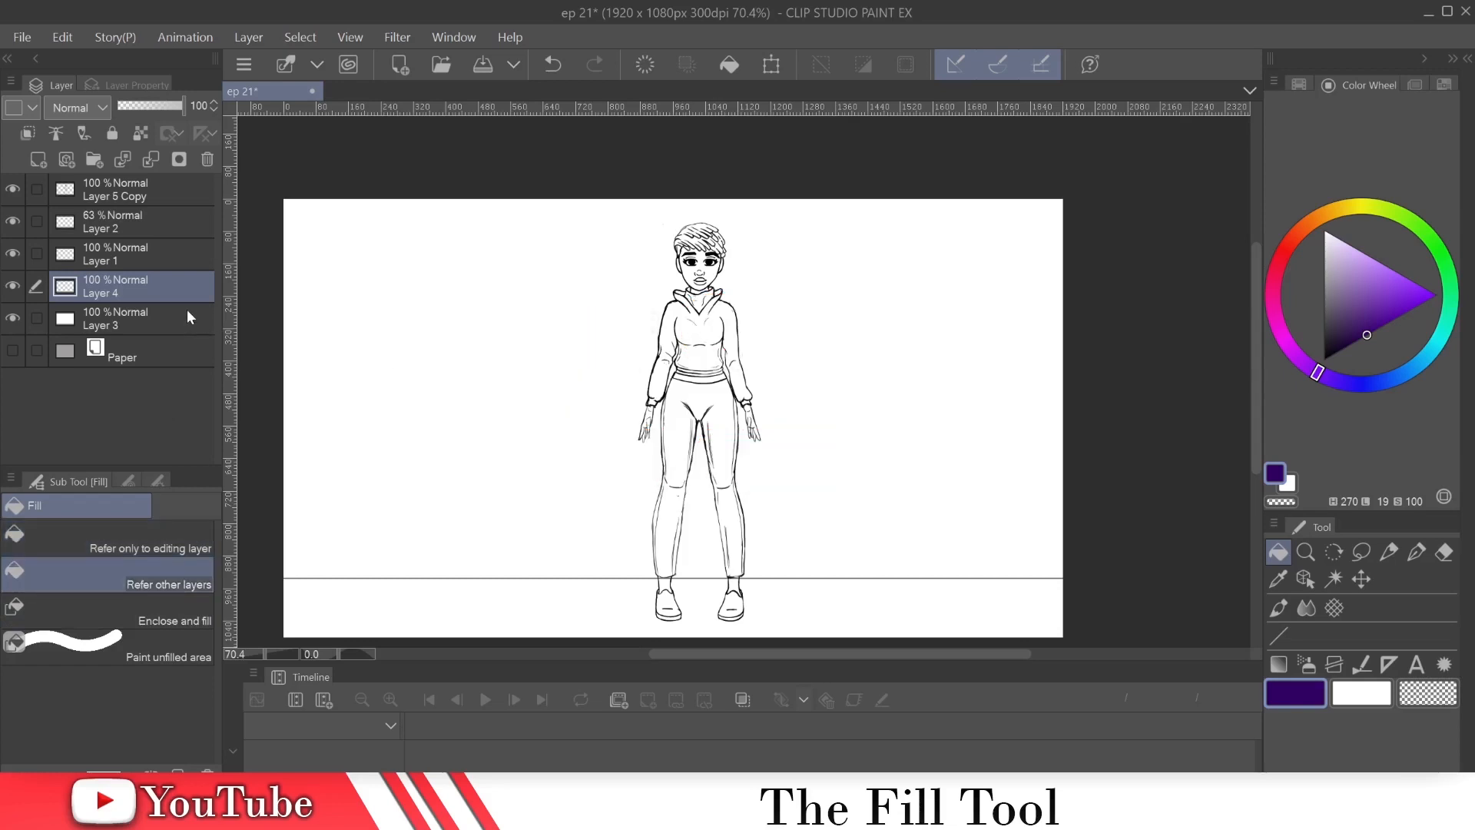
mouse_move(181, 199)
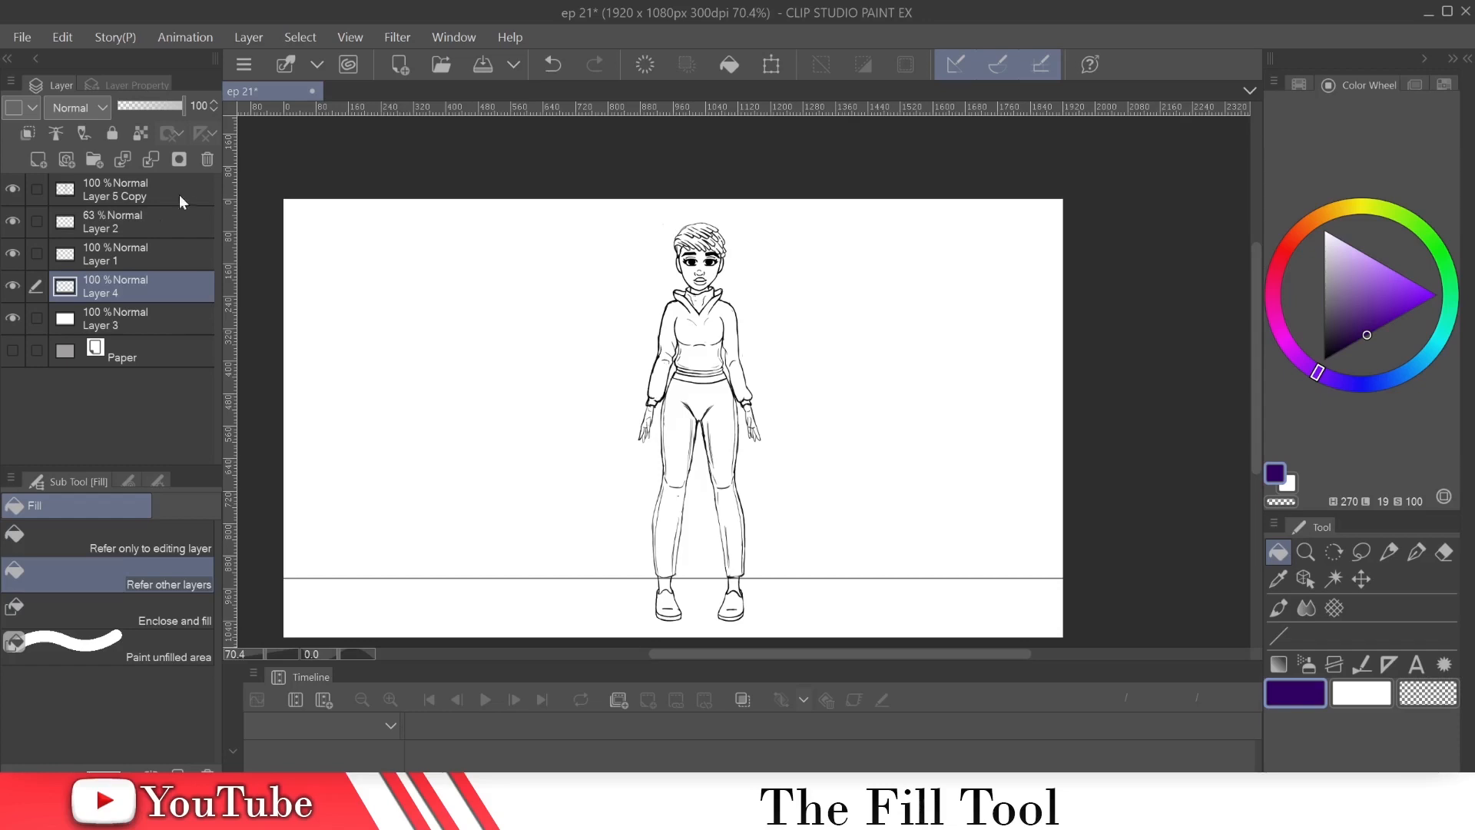
mouse_move(509, 622)
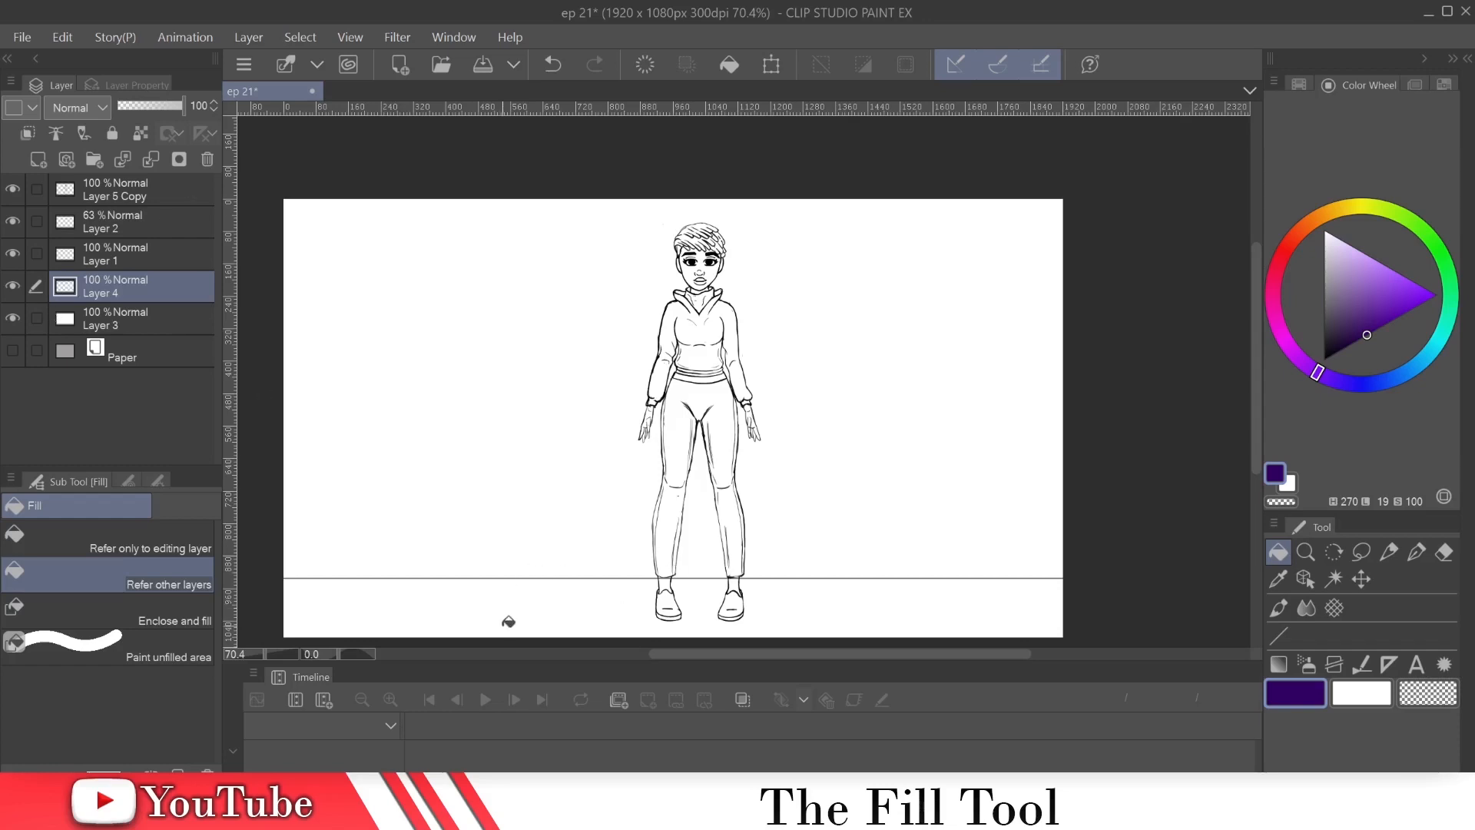
click(513, 619)
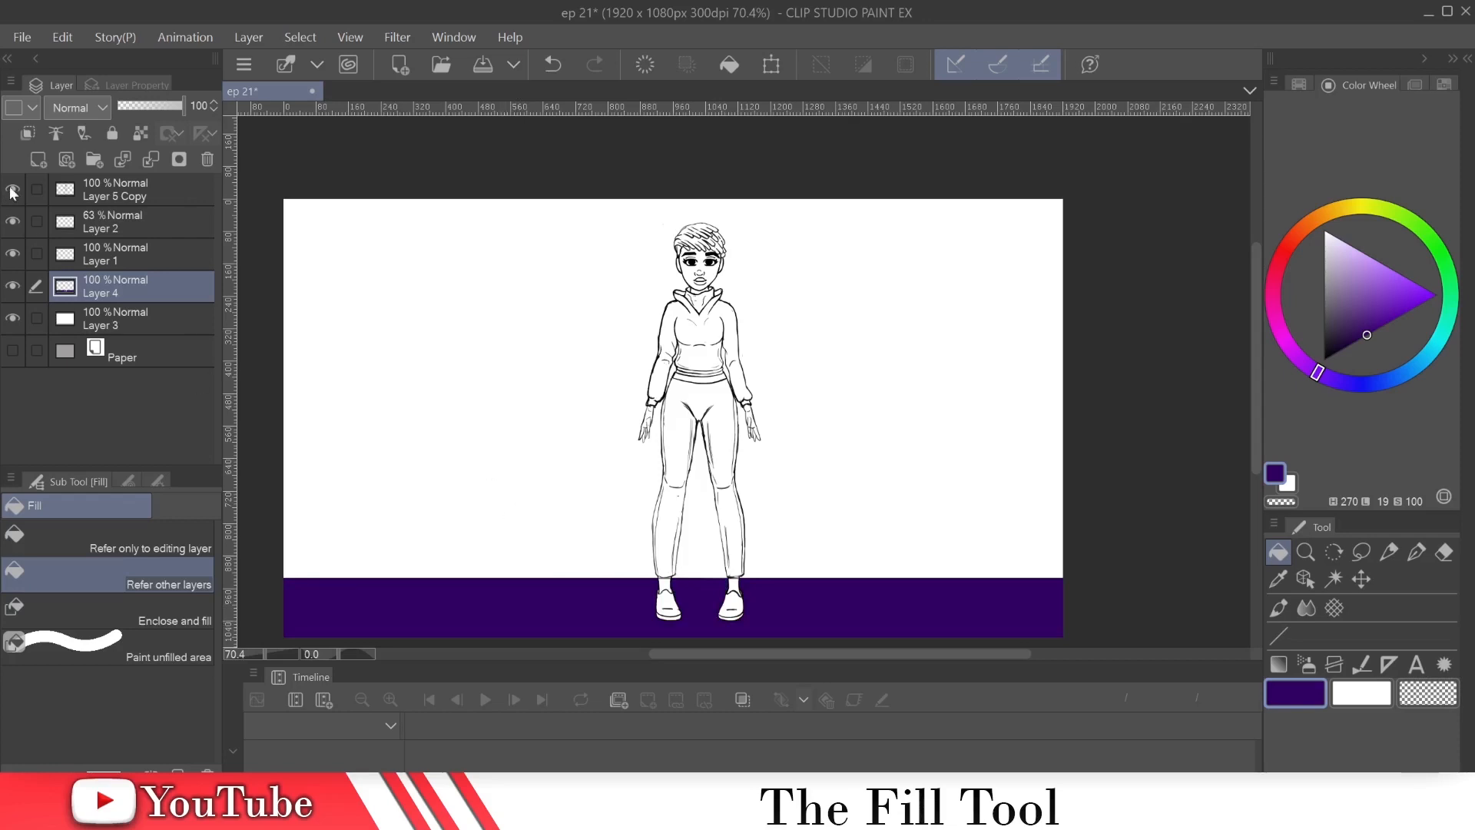
click(14, 188)
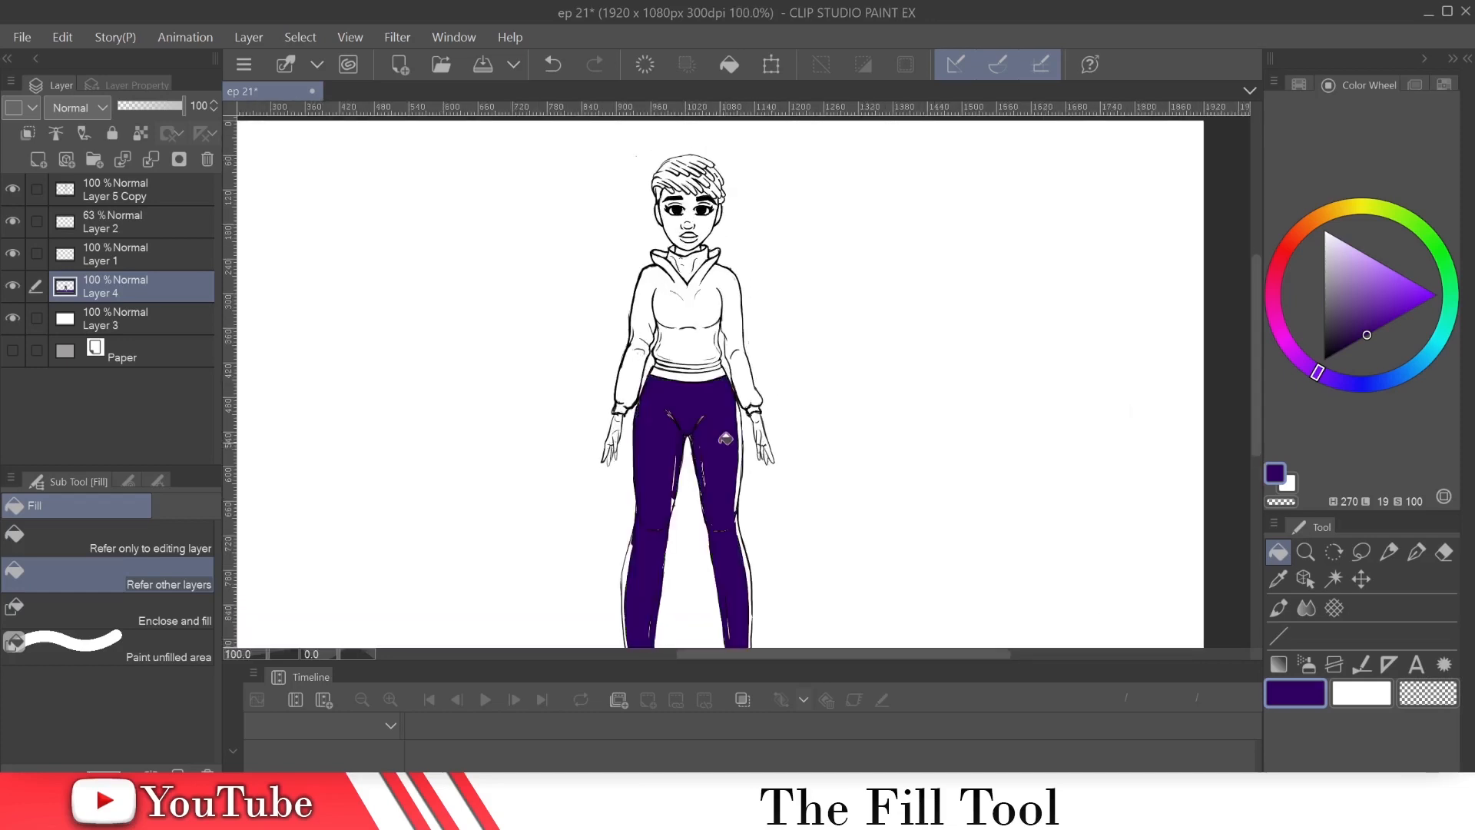
mouse_move(726, 497)
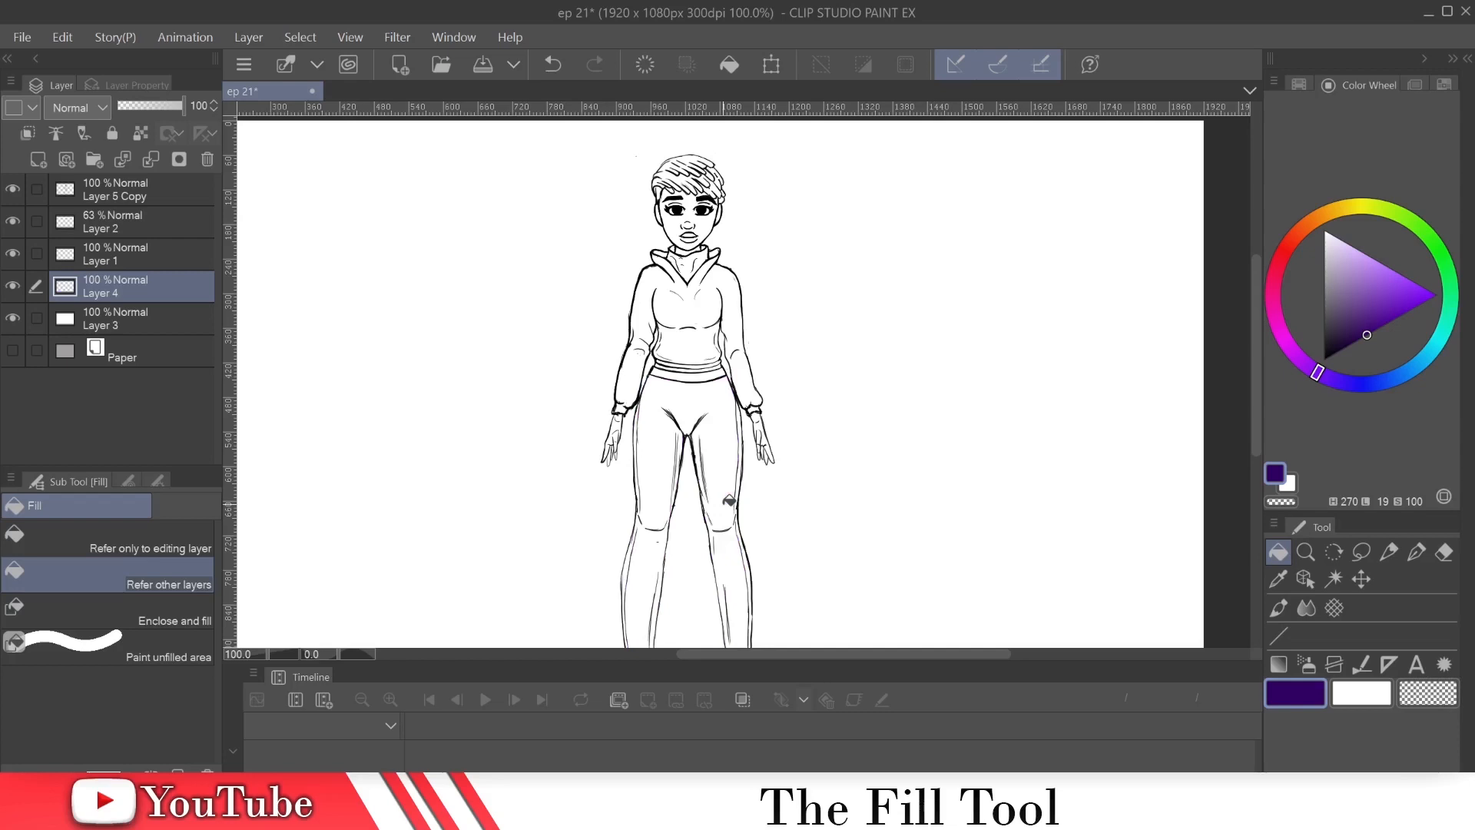
With Enclose and fill, lasso around the right hand after zooming in to fill it dark purple.
click(173, 619)
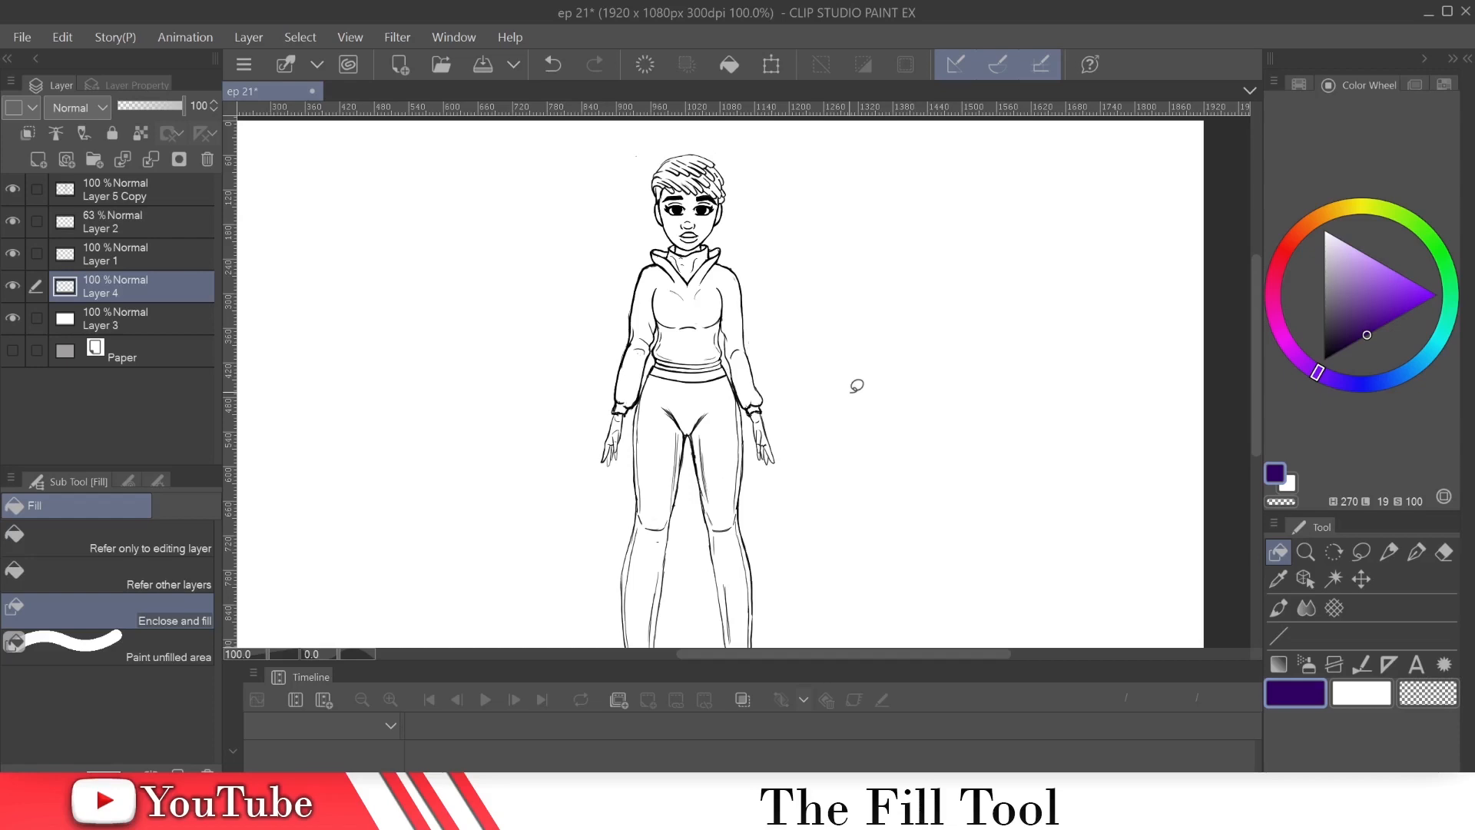
mouse_move(5, 112)
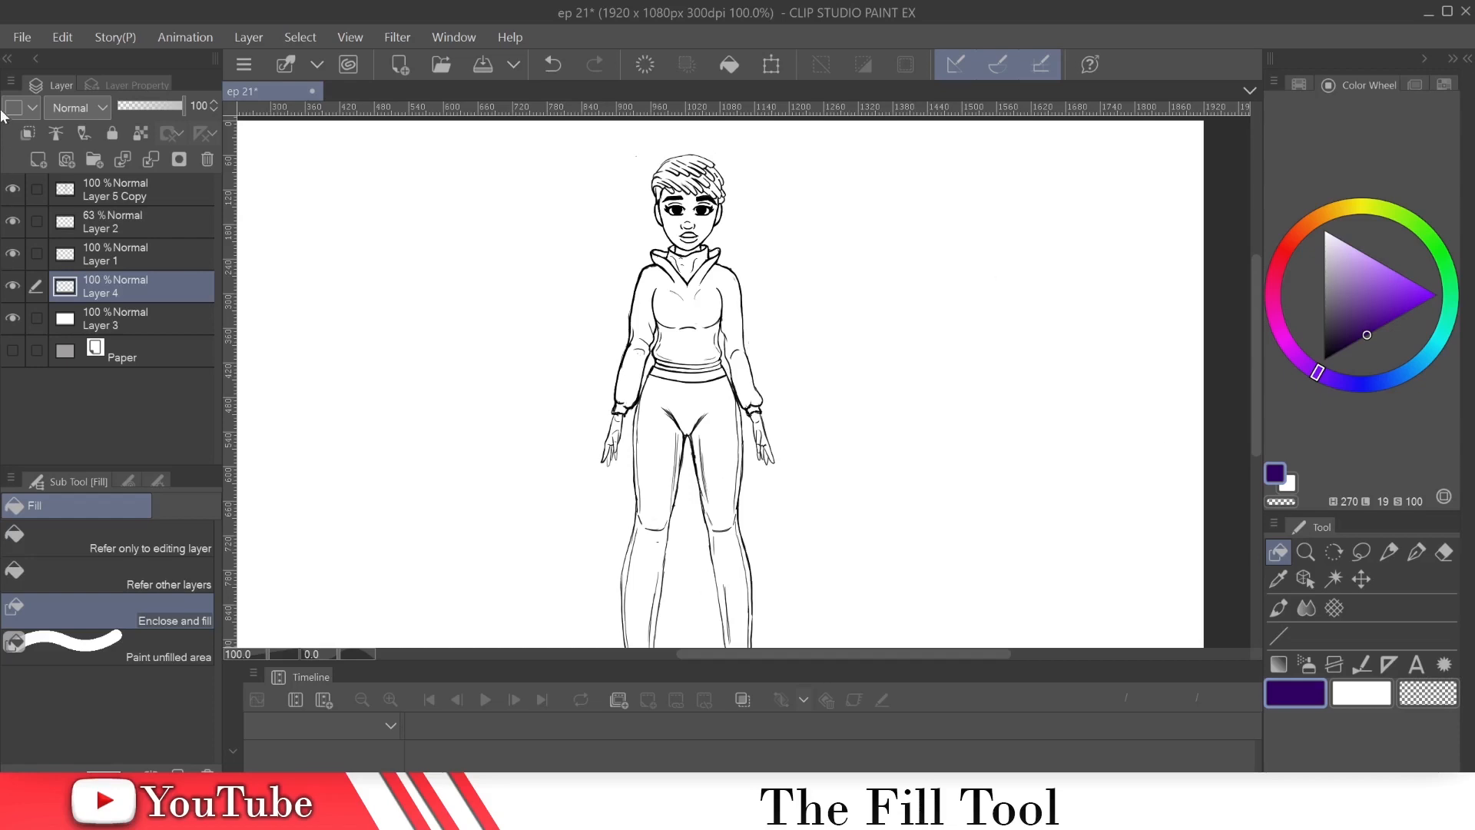
click(1306, 551)
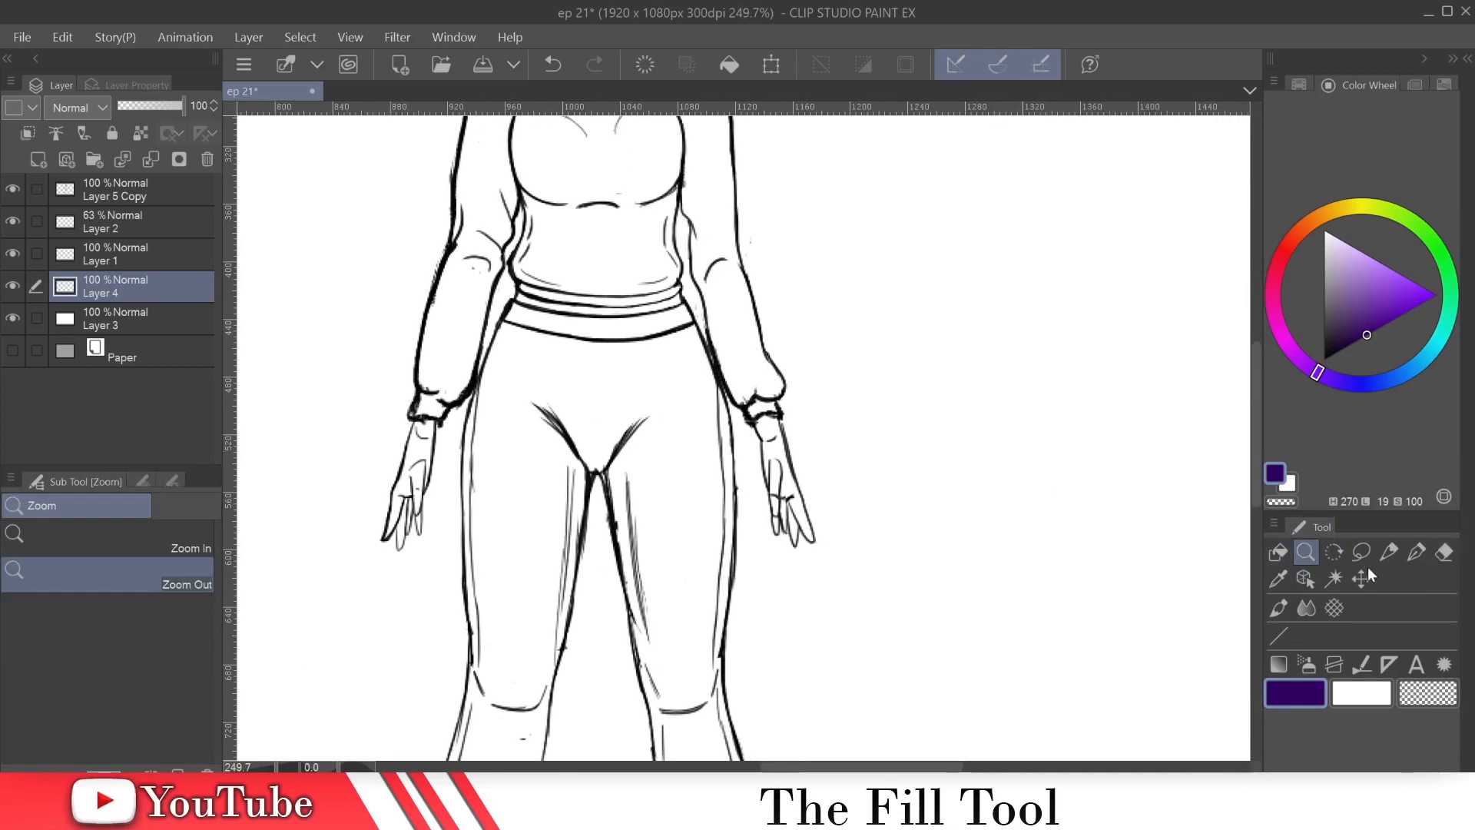
click(1362, 551)
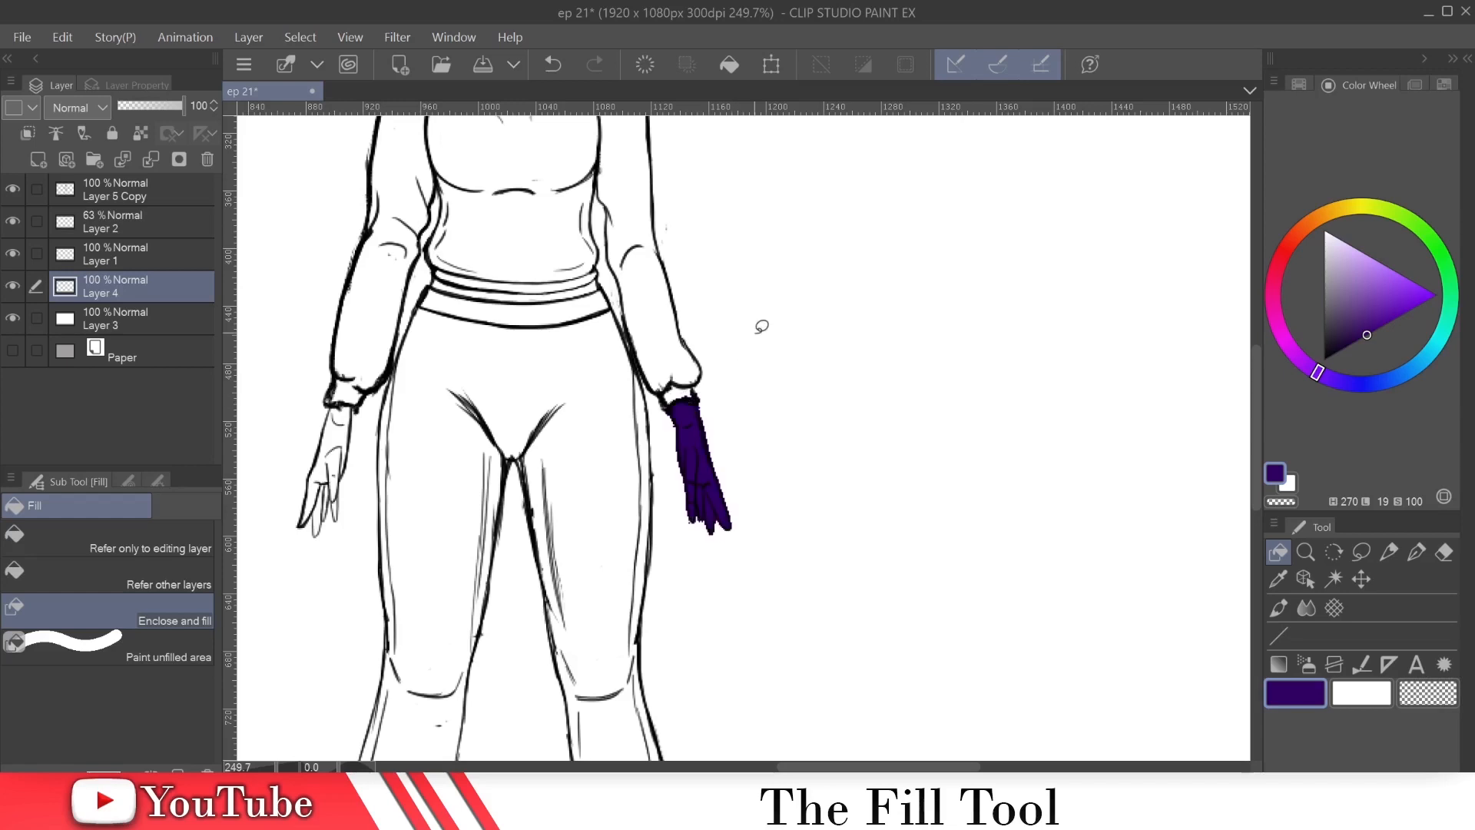
click(1305, 551)
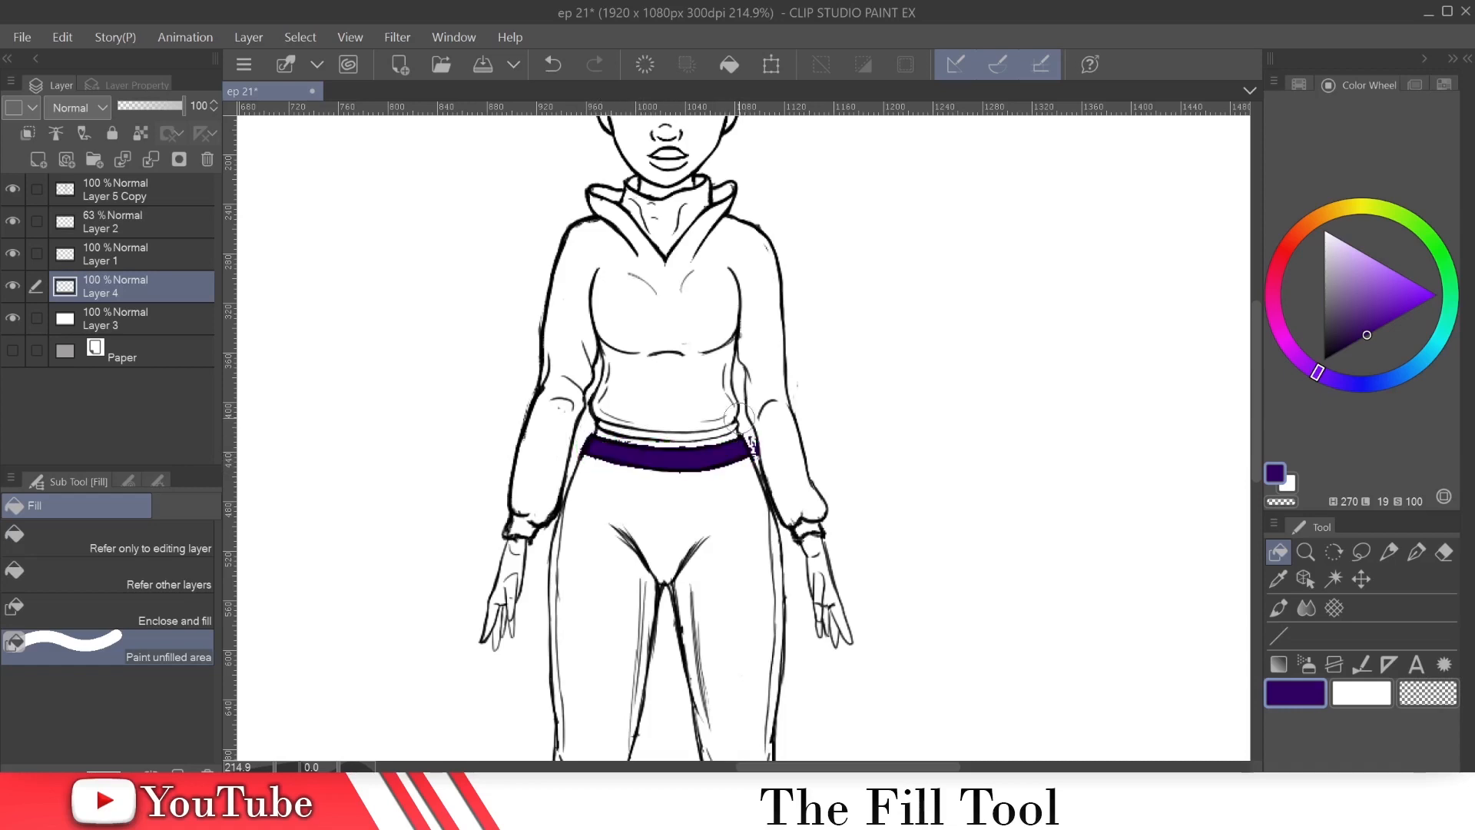
With Paint unfilled area, brush the waistband gaps and the right hand dark purple.
click(581, 236)
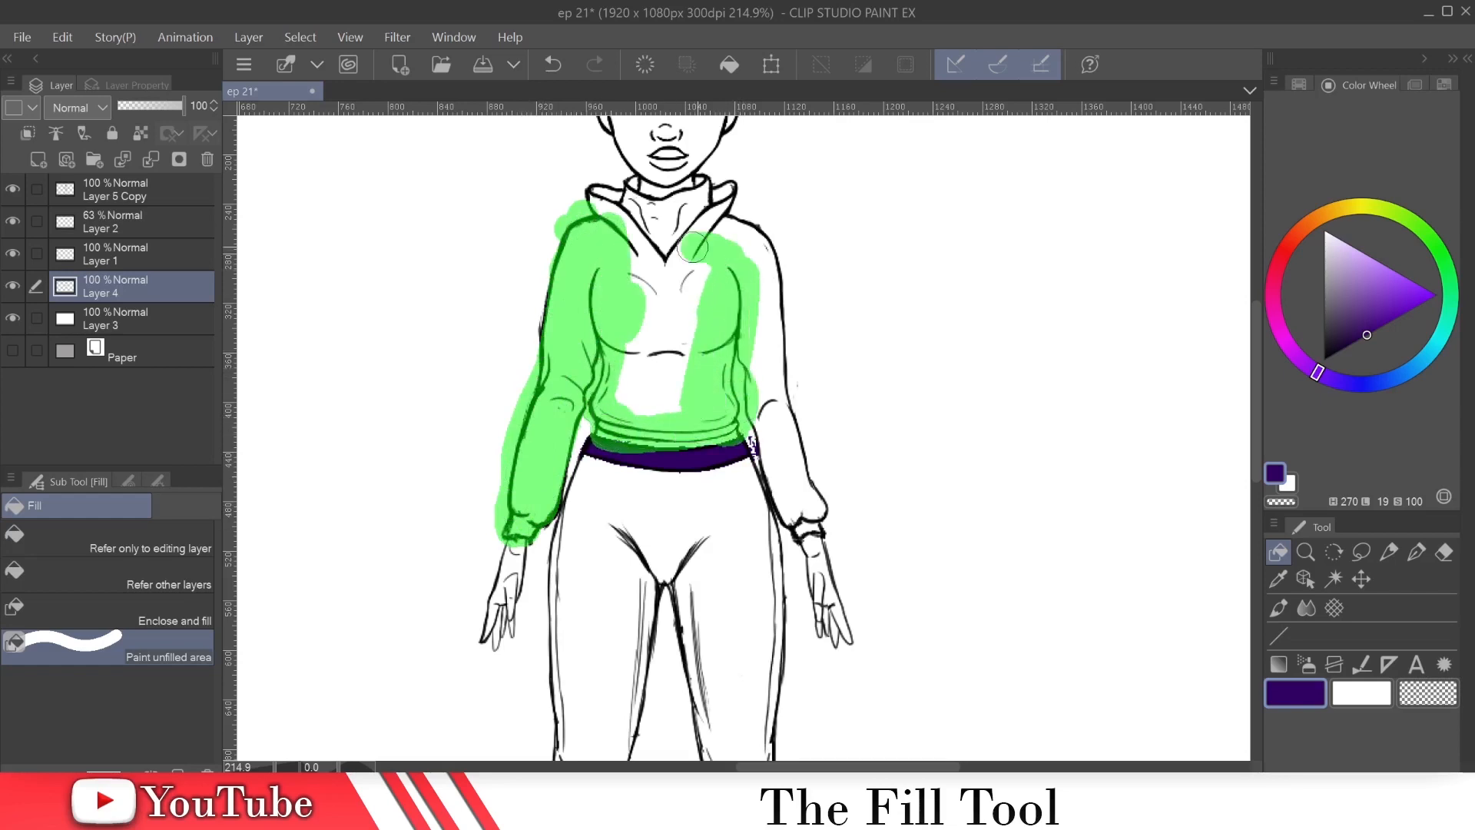
click(550, 65)
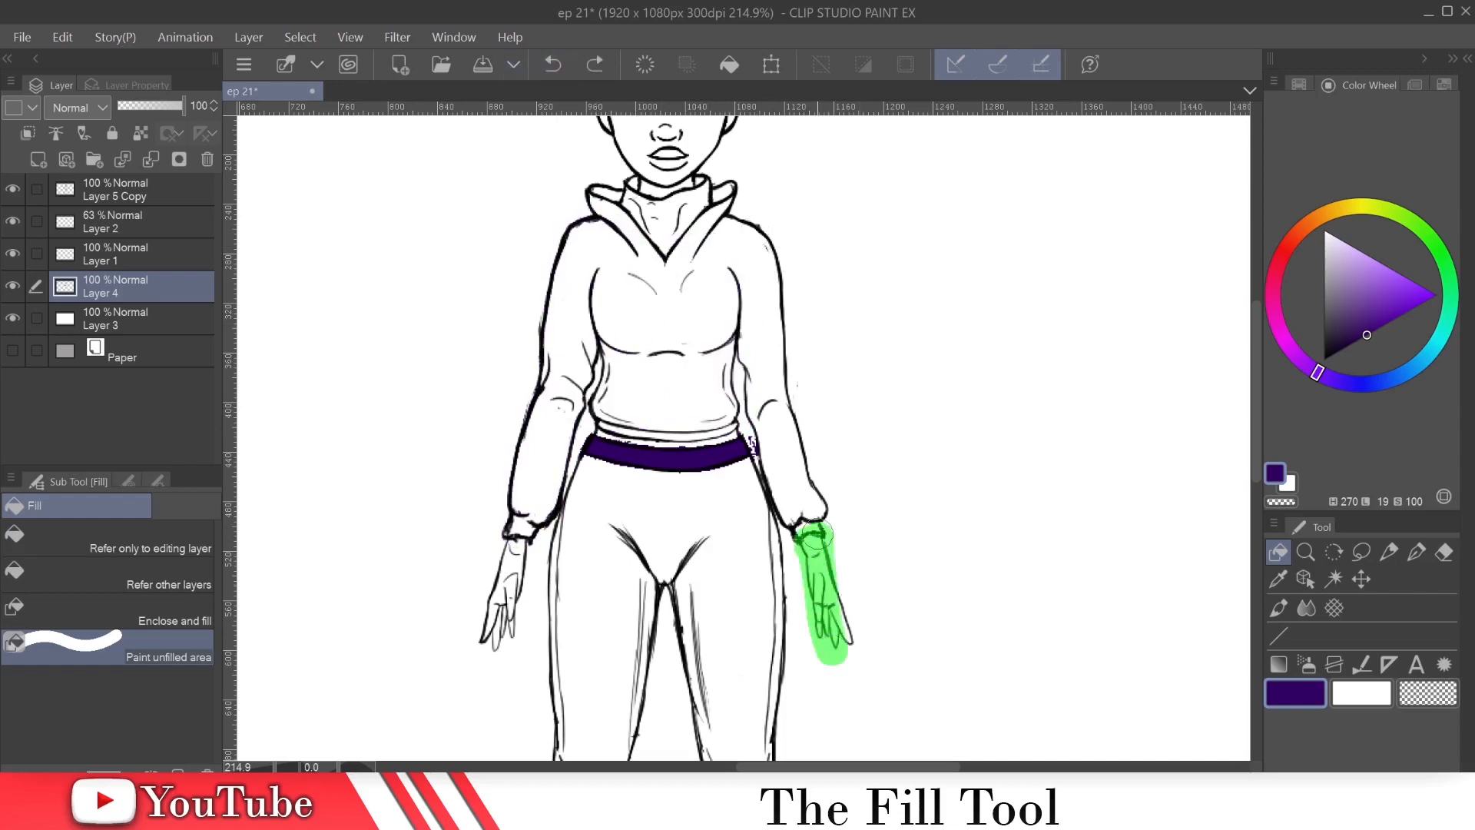
click(819, 584)
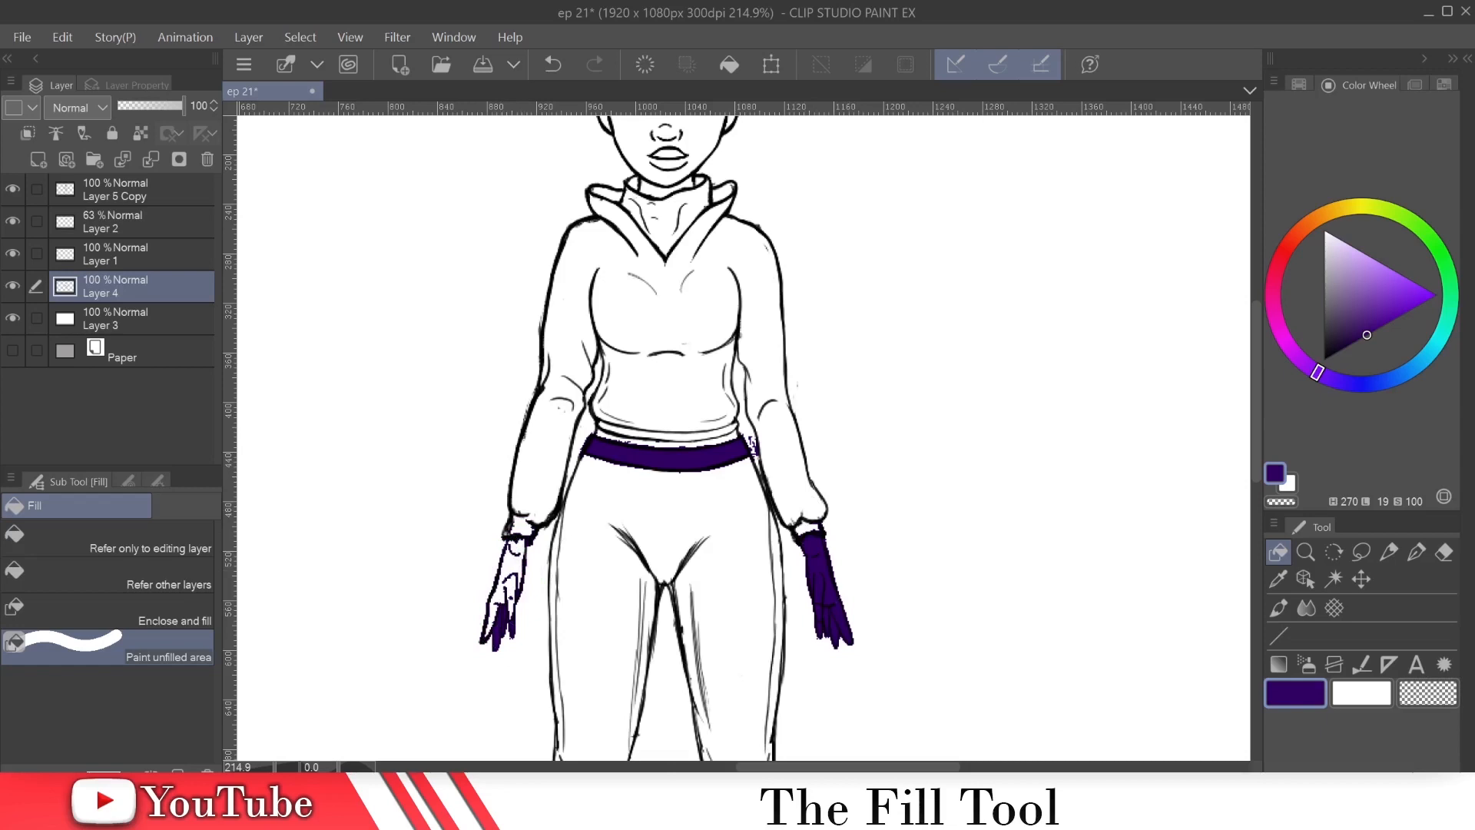
mouse_move(4, 454)
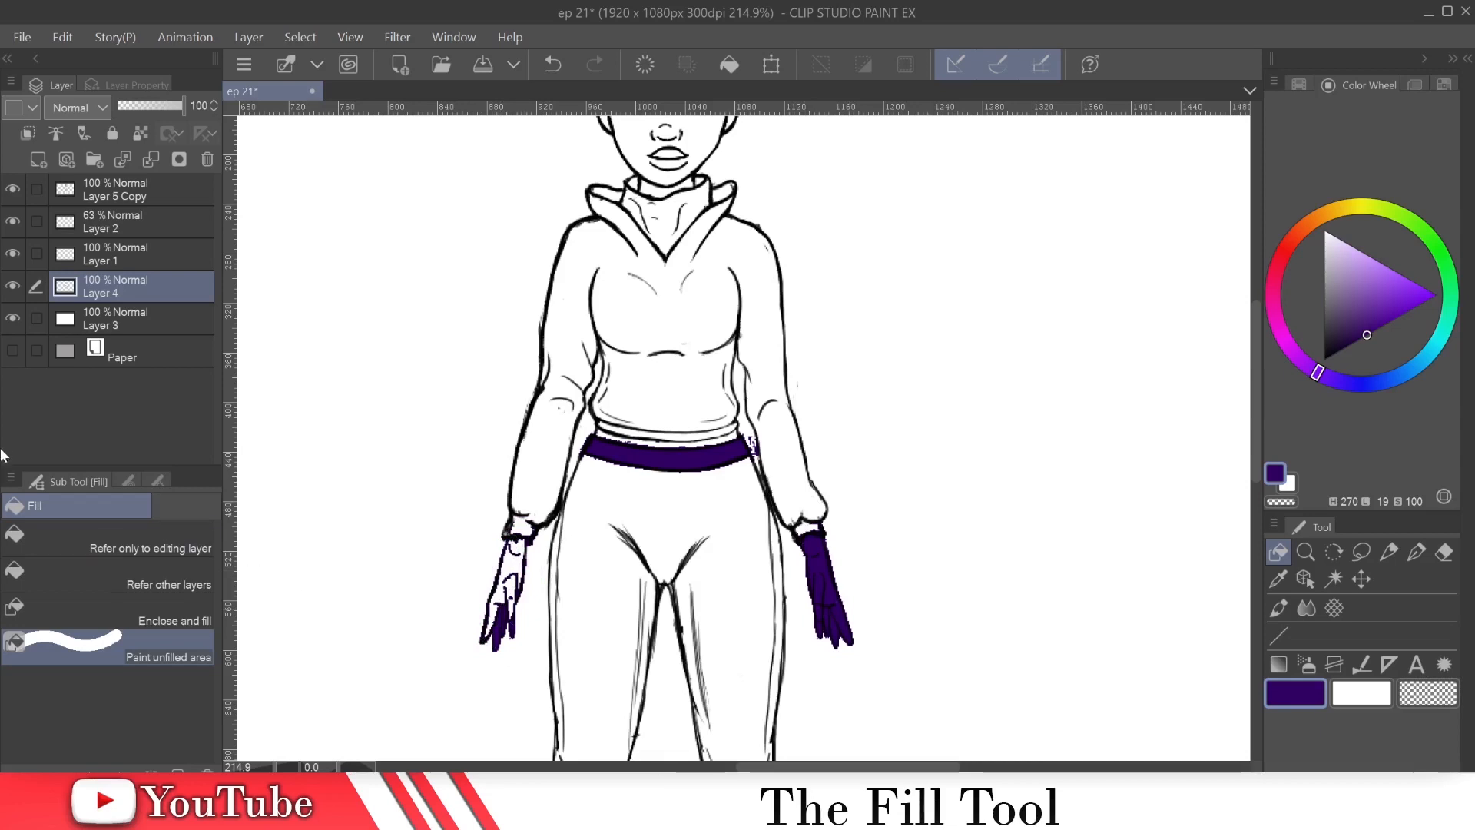
mouse_move(1143, 573)
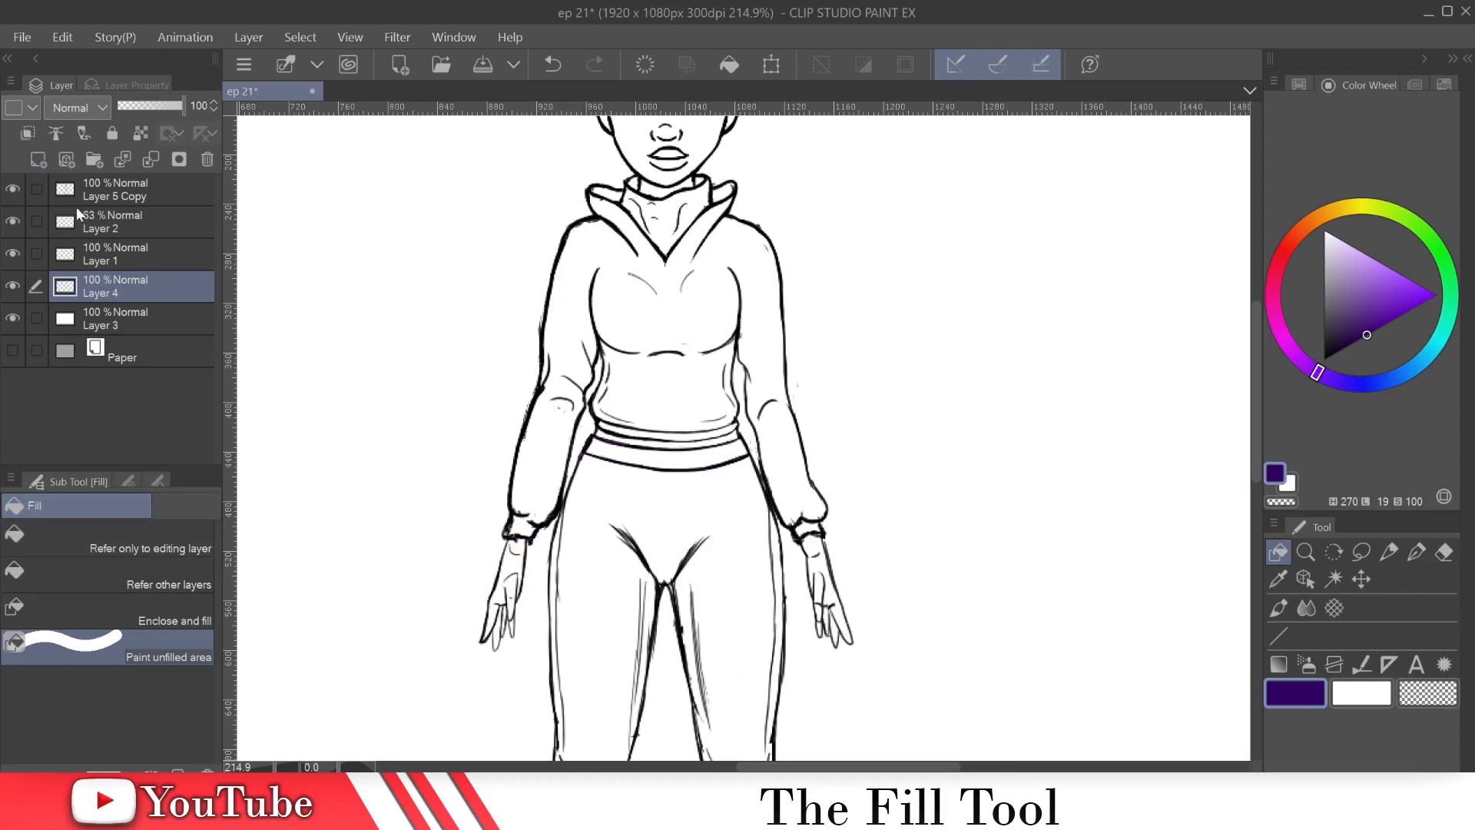
Auto-select the sweater on Layer 5 Copy, then fill the selection dark purple on Layer 4.
click(115, 189)
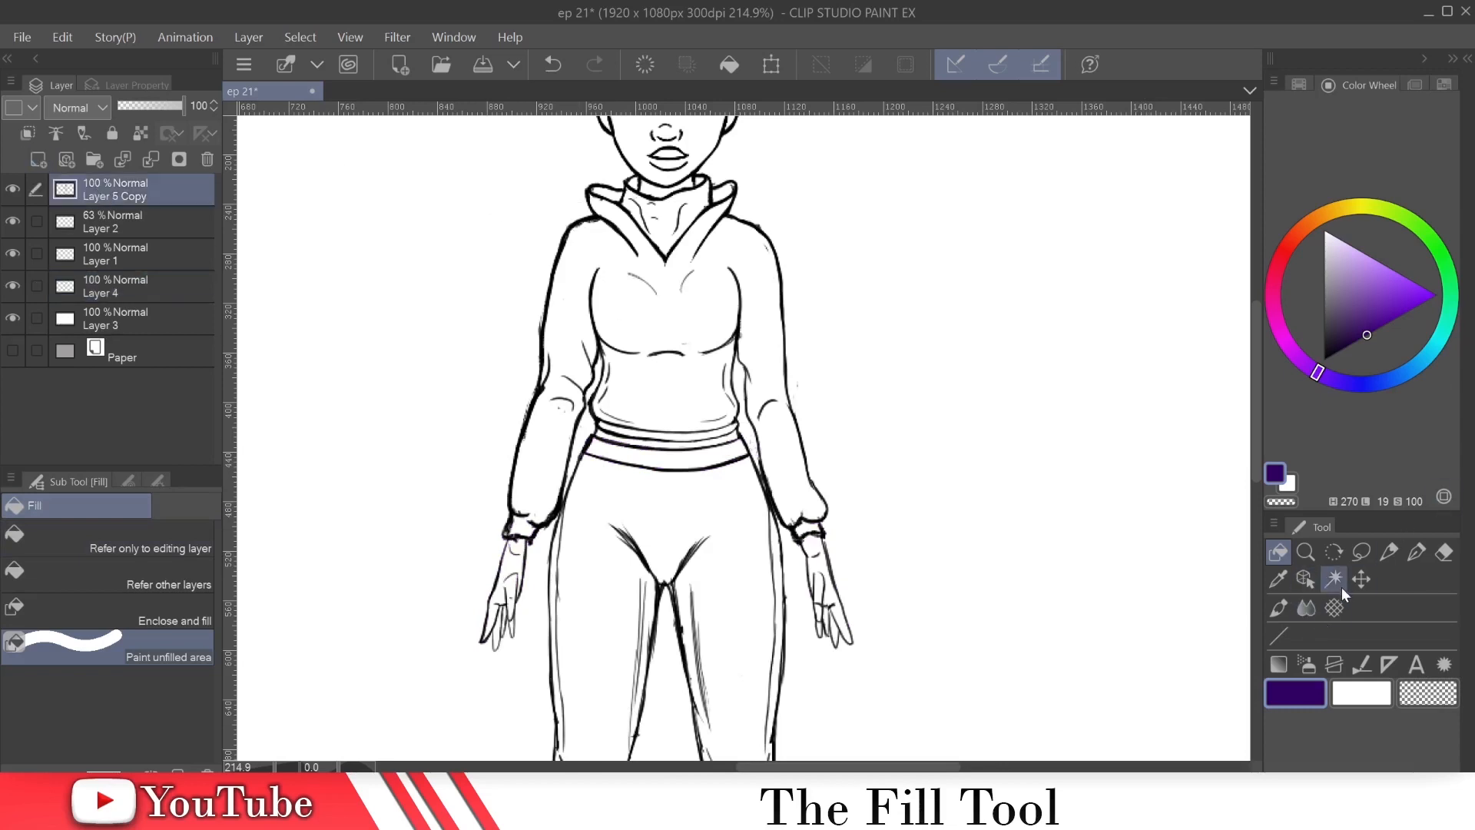
click(1333, 579)
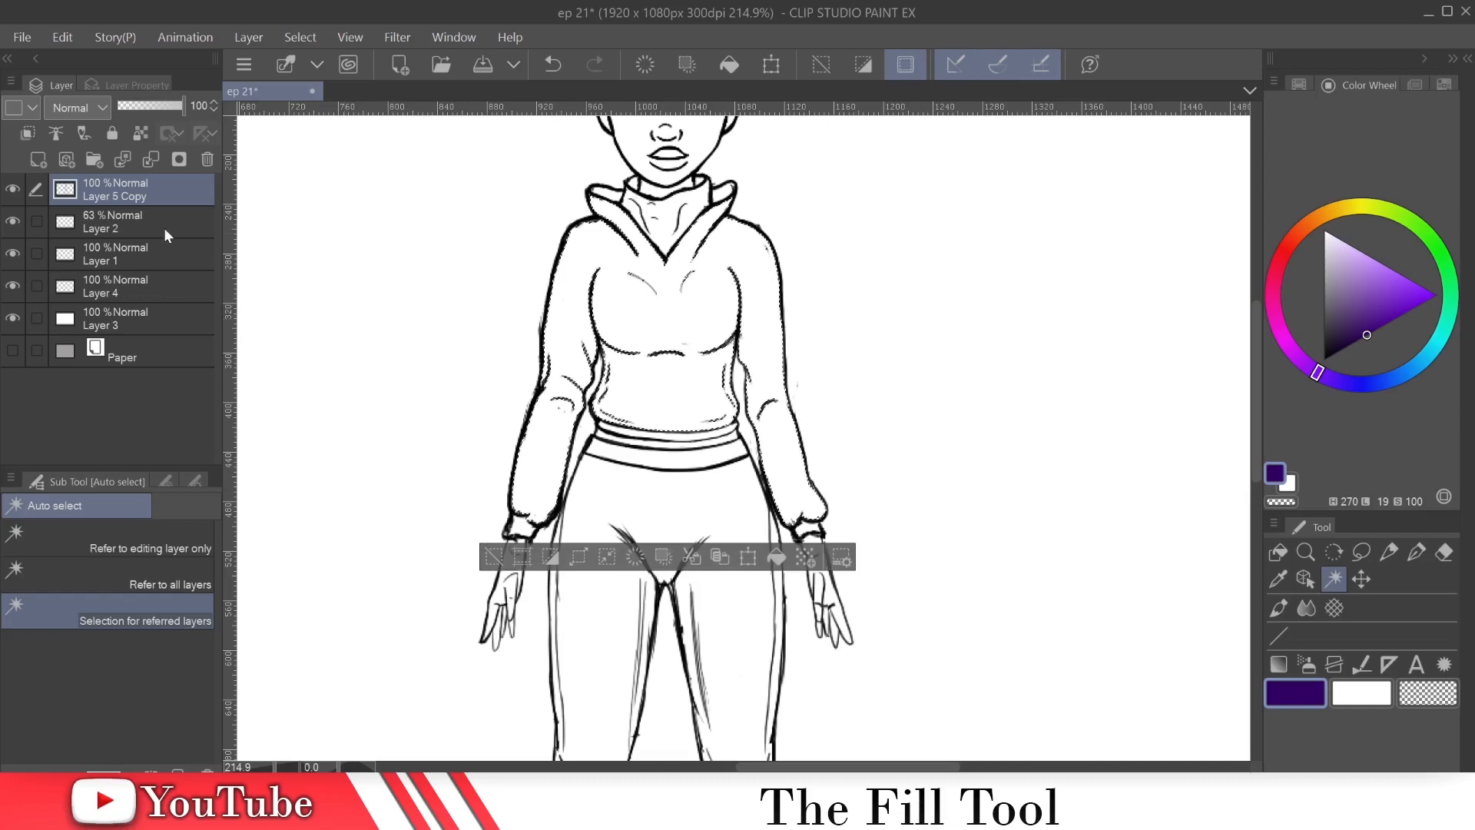
click(116, 286)
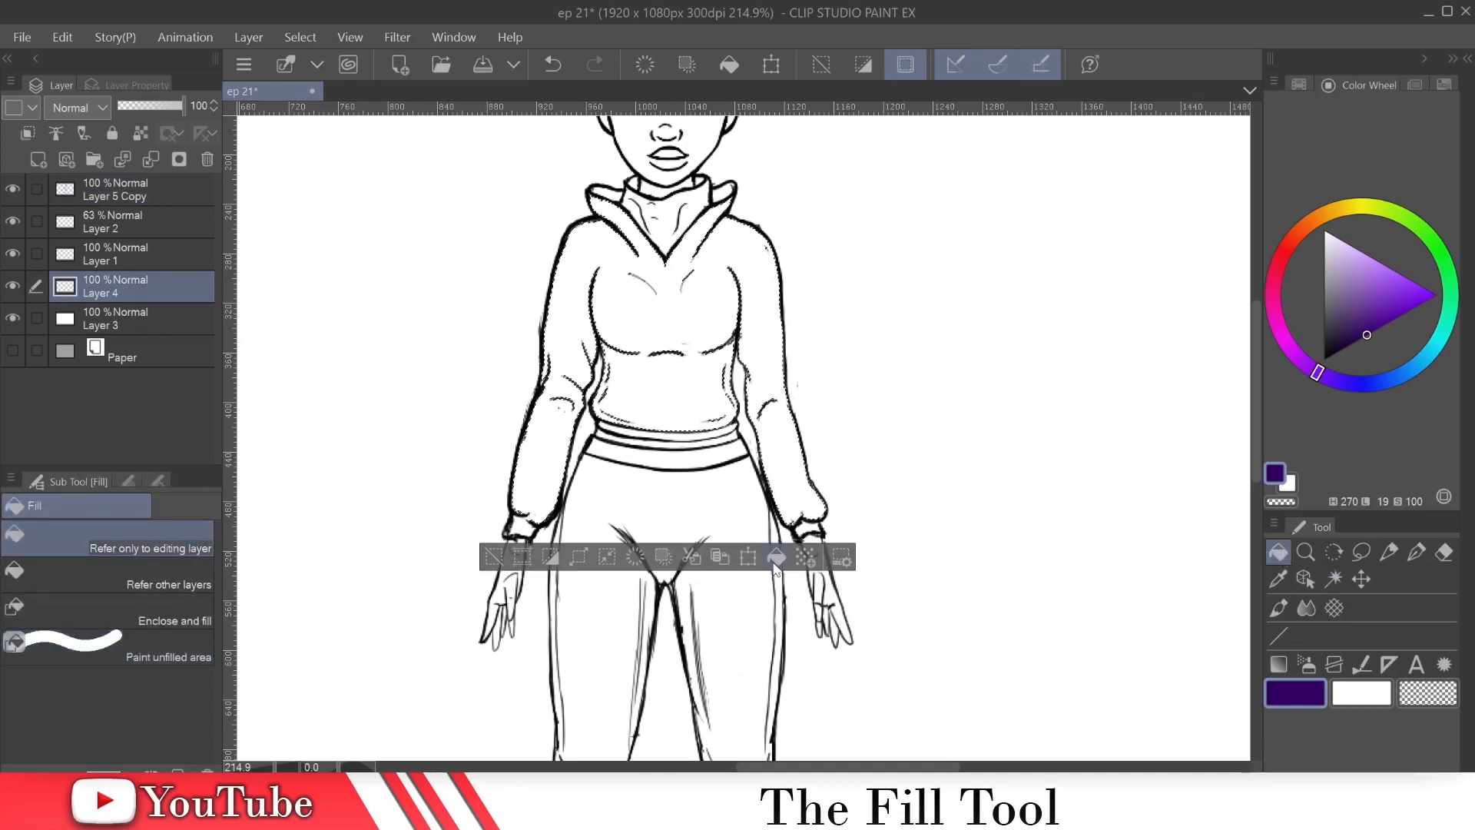
click(659, 329)
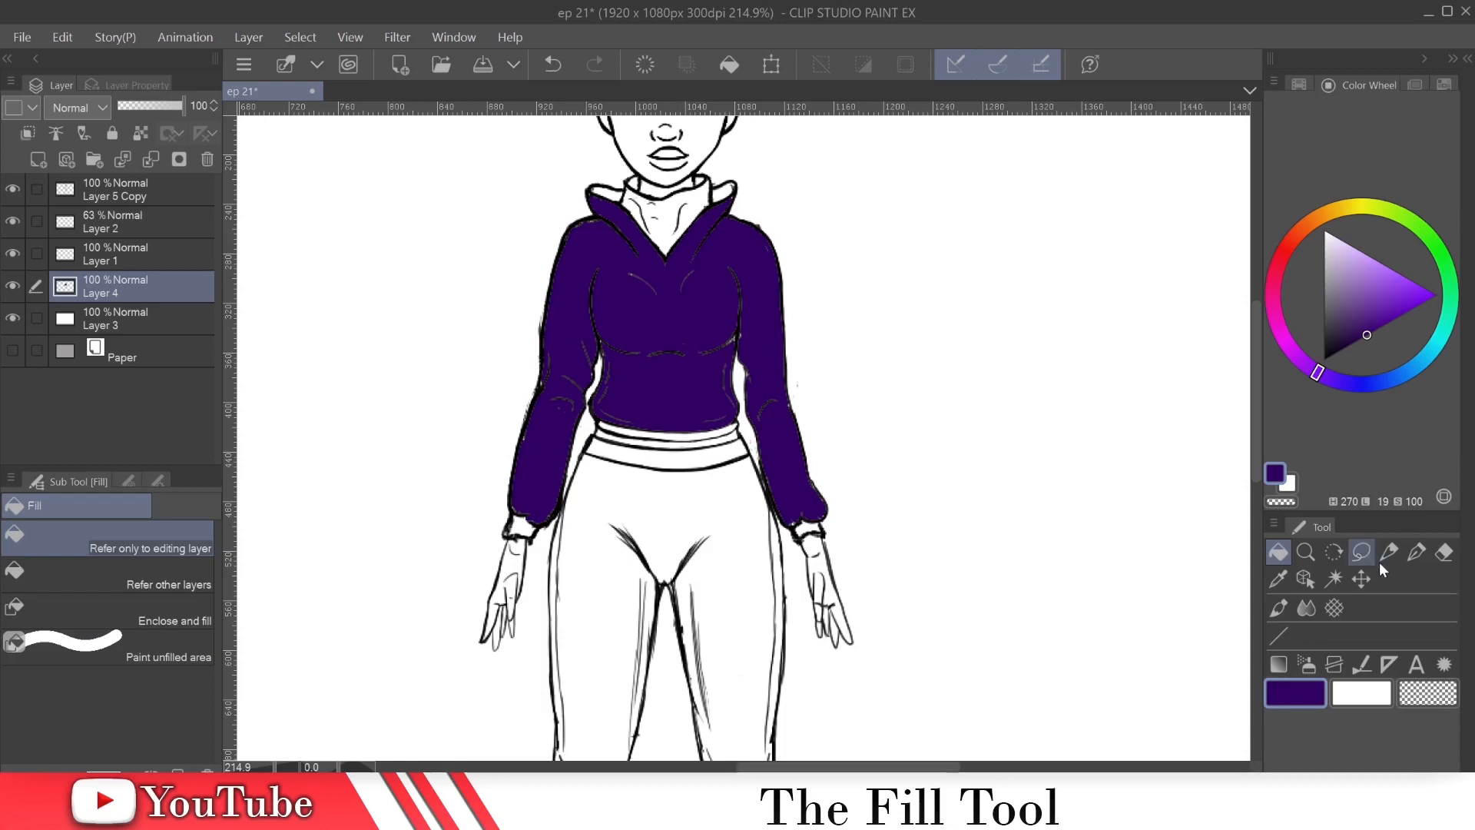
click(1388, 551)
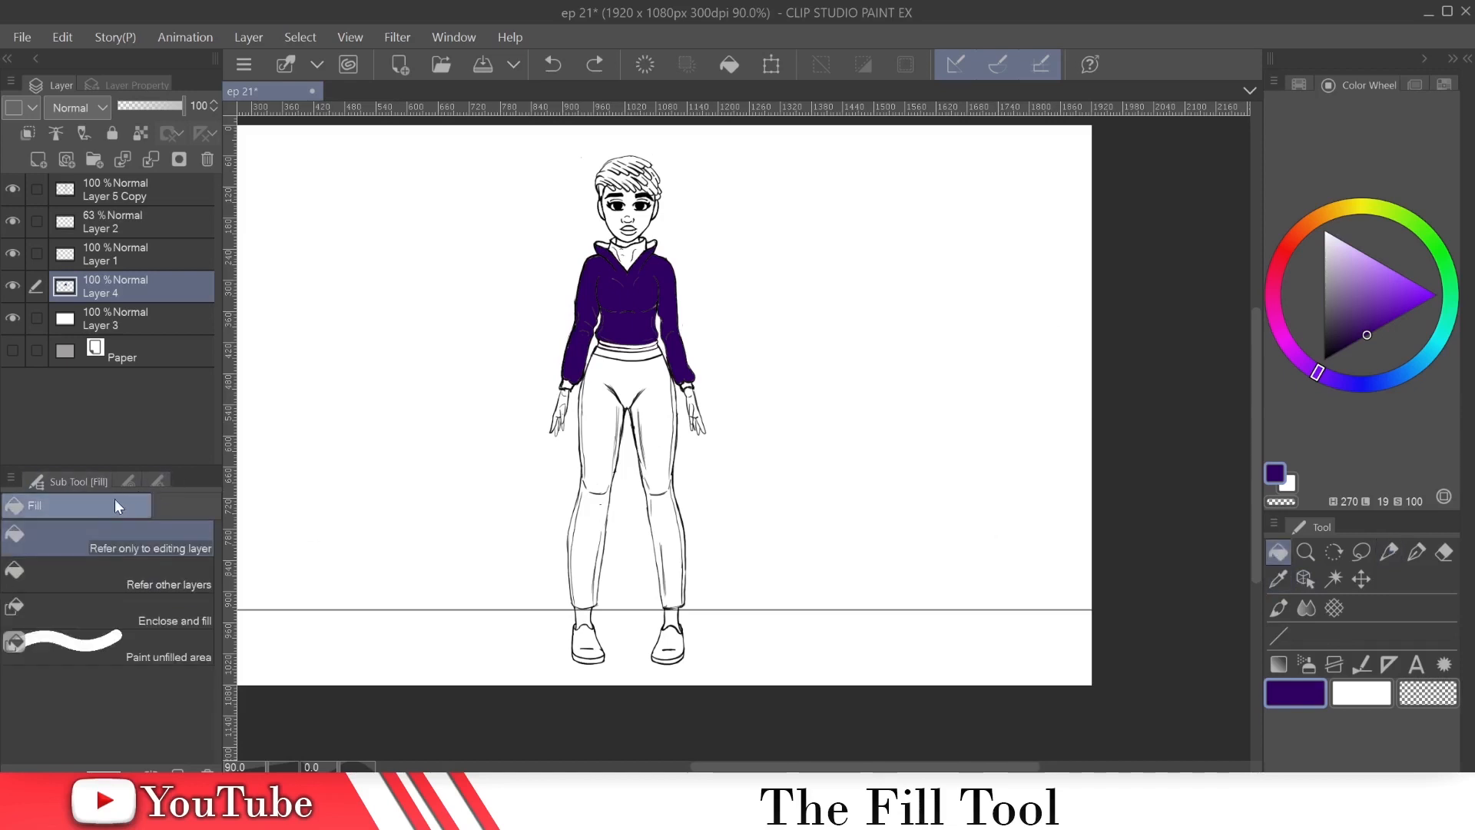
mouse_move(132, 583)
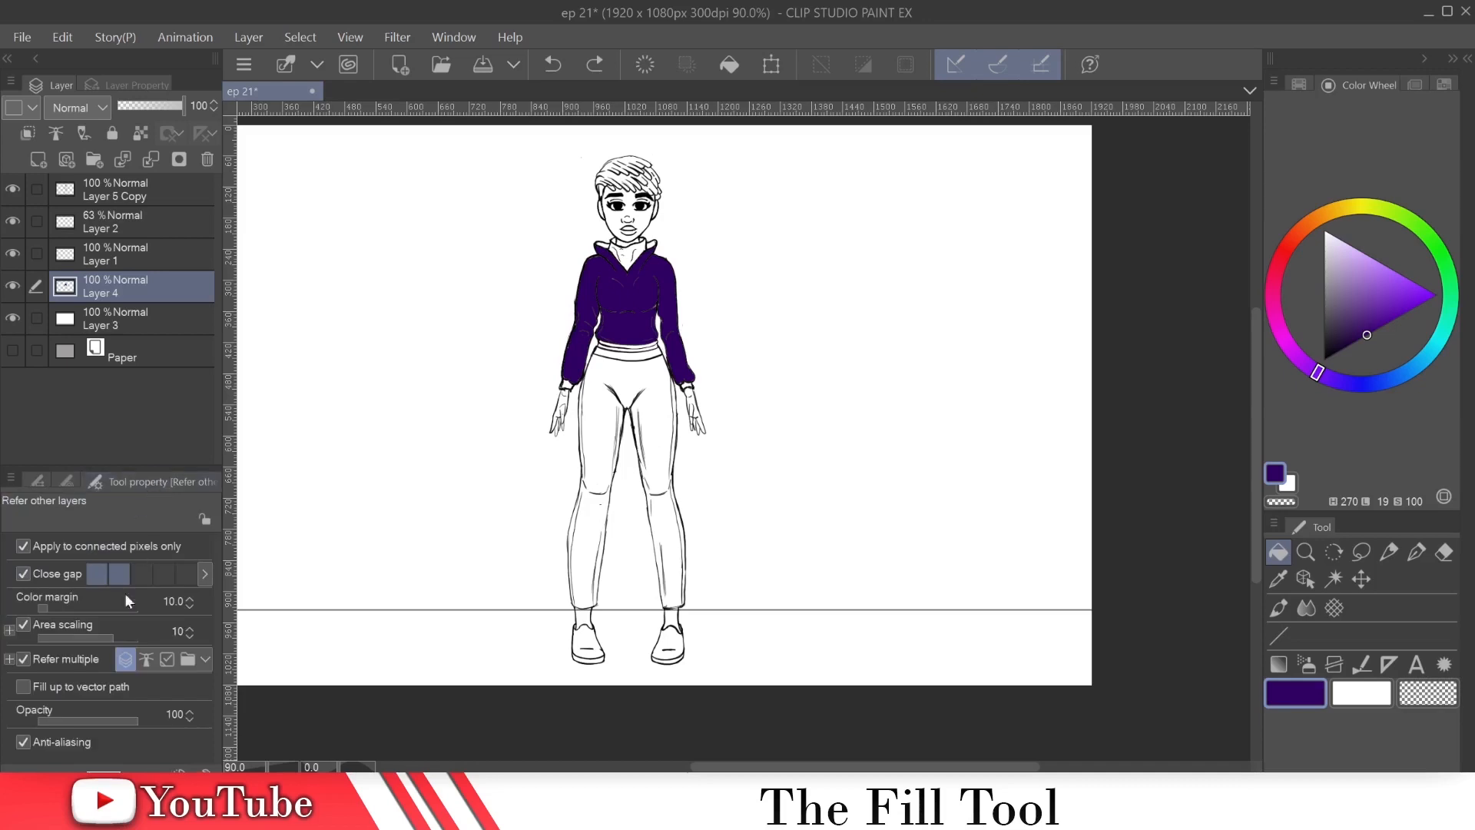
mouse_move(71, 760)
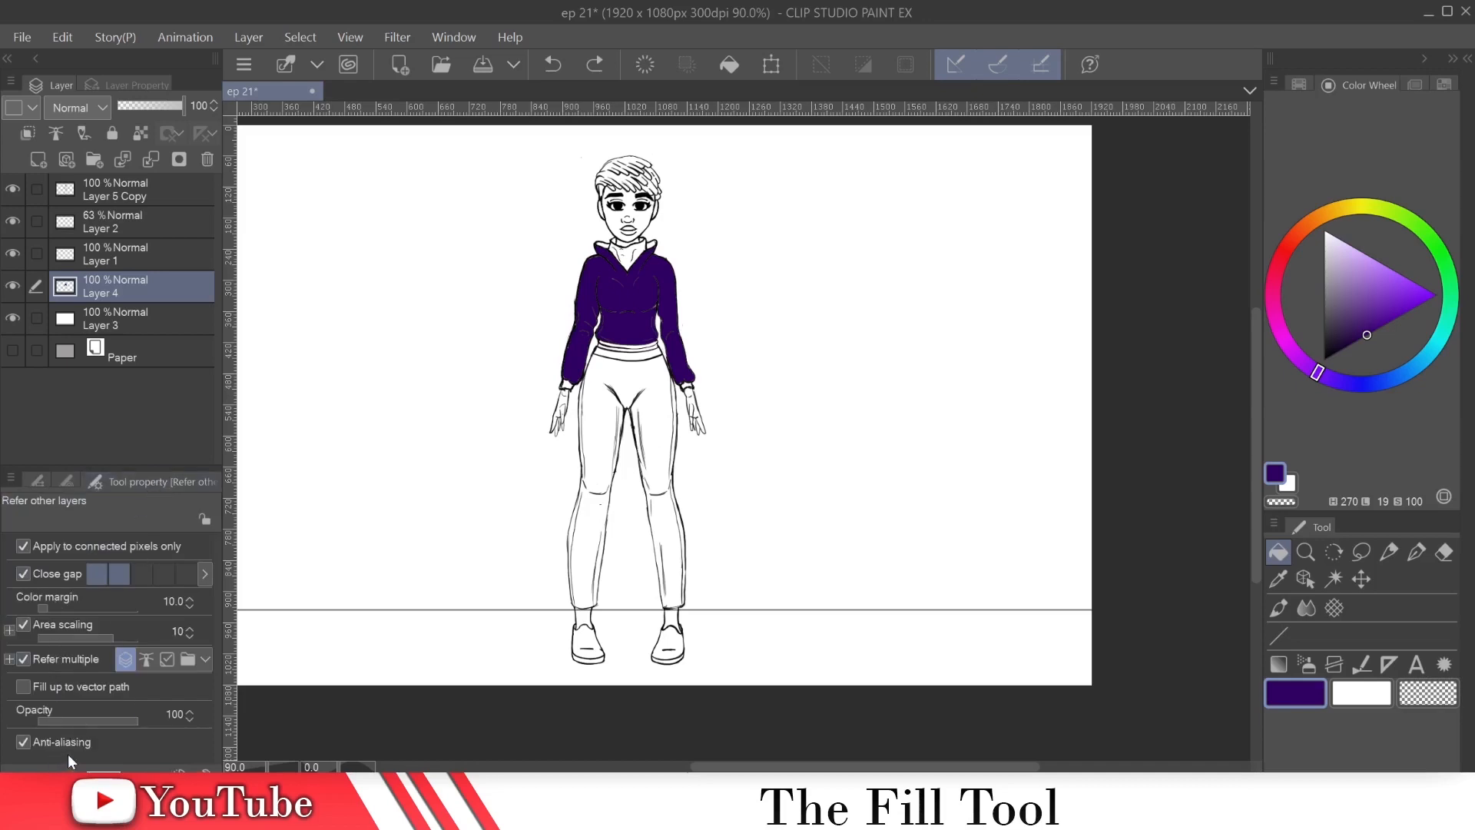
mouse_move(690, 638)
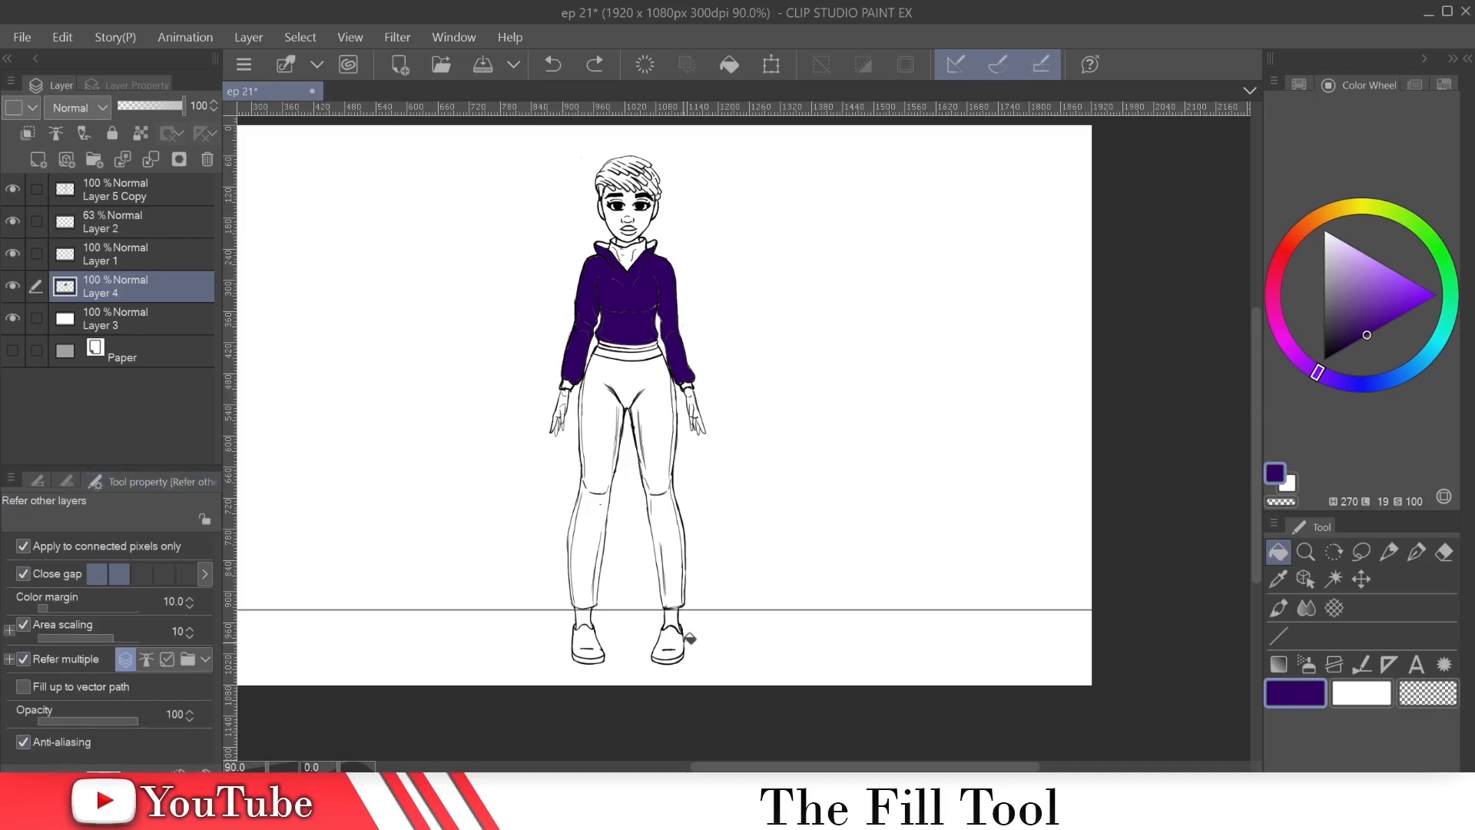